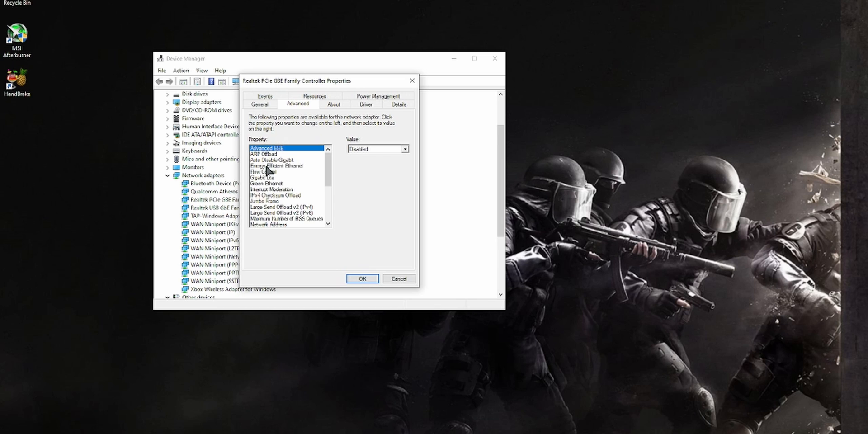
# Scroll through the Realtek adapter's advanced properties before closing Device Manager
pyautogui.scroll(-3)
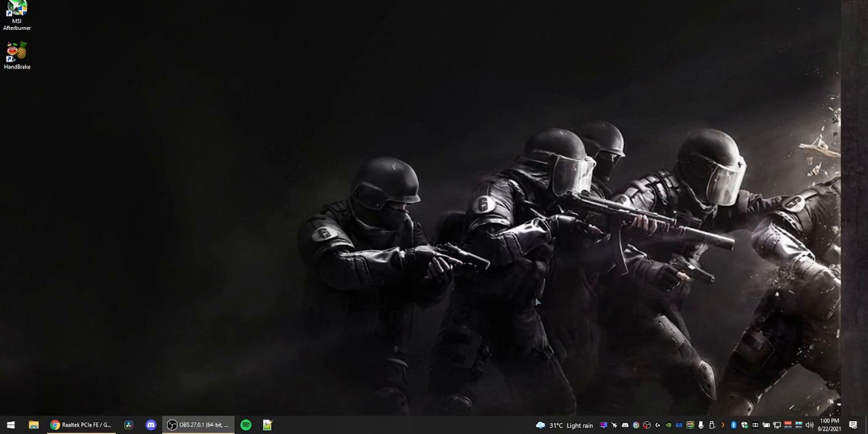
pyautogui.moveTo(59, 320)
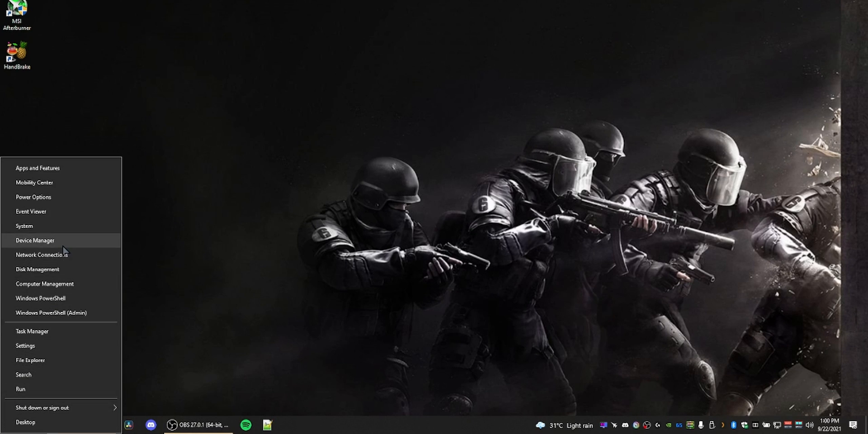
# Launch Device Manager and open the Realtek PCIe GbE Family Controller's properties
pyautogui.click(36, 240)
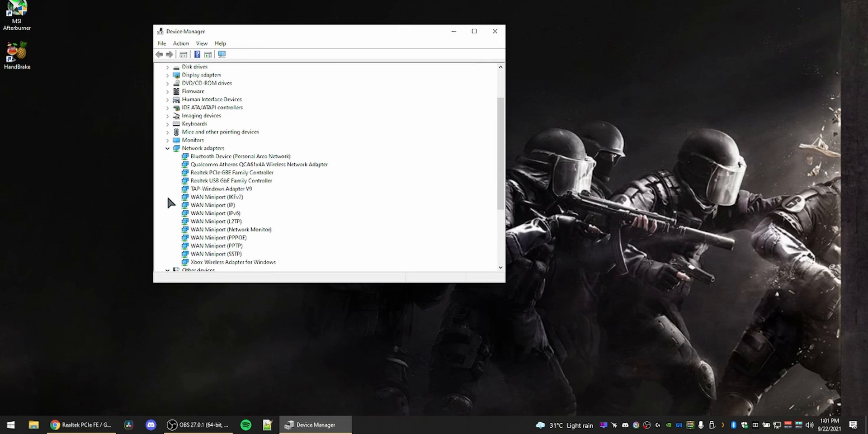
pyautogui.moveTo(205, 180)
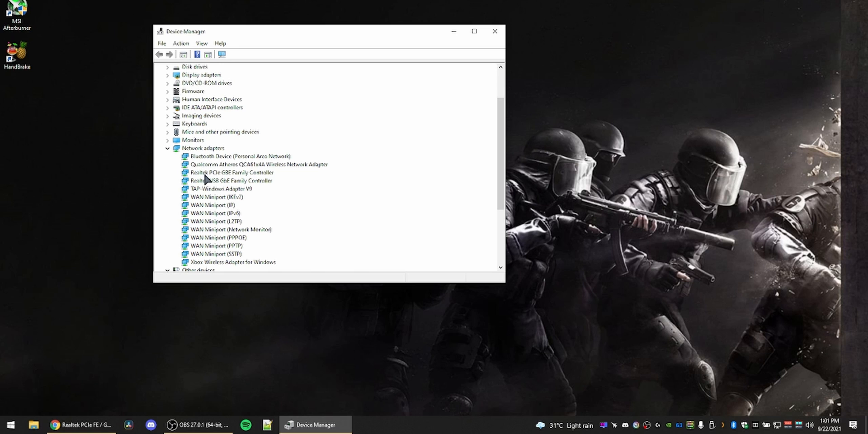
pyautogui.click(228, 172)
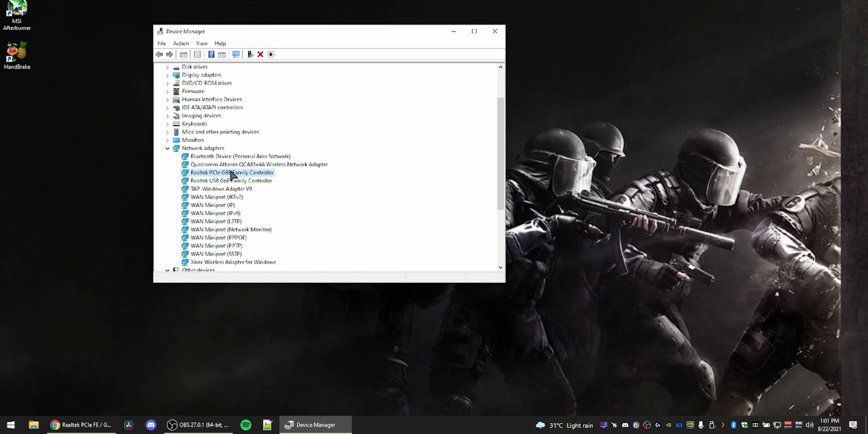
pyautogui.doubleClick(231, 172)
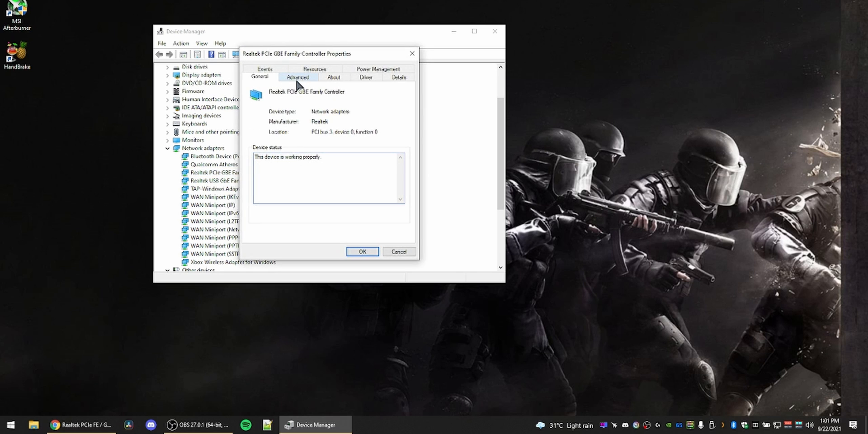
# Review Advanced and Power Management settings, then show the 7/14/2016 driver, version 10.10.714.2016
pyautogui.click(298, 77)
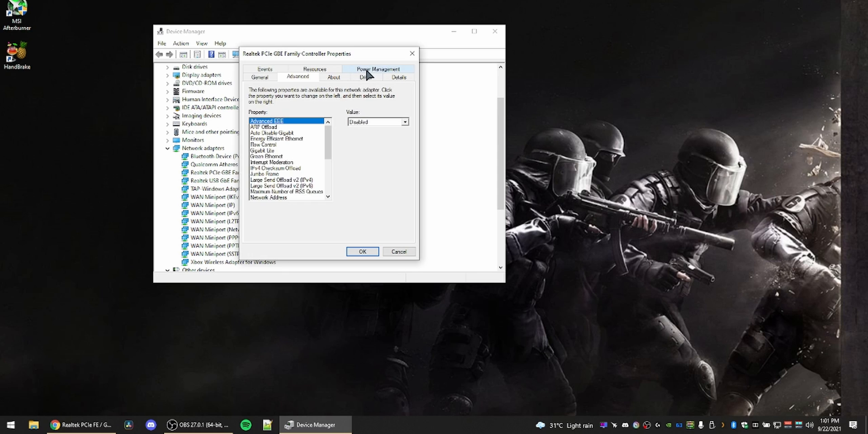
pyautogui.click(378, 68)
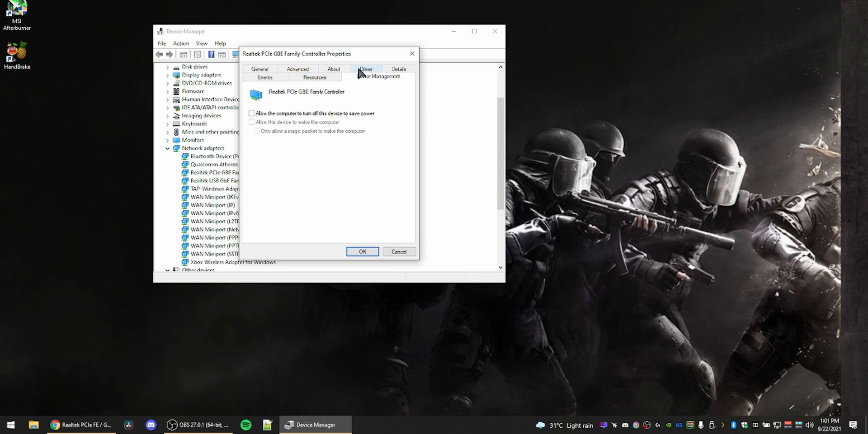
pyautogui.click(366, 68)
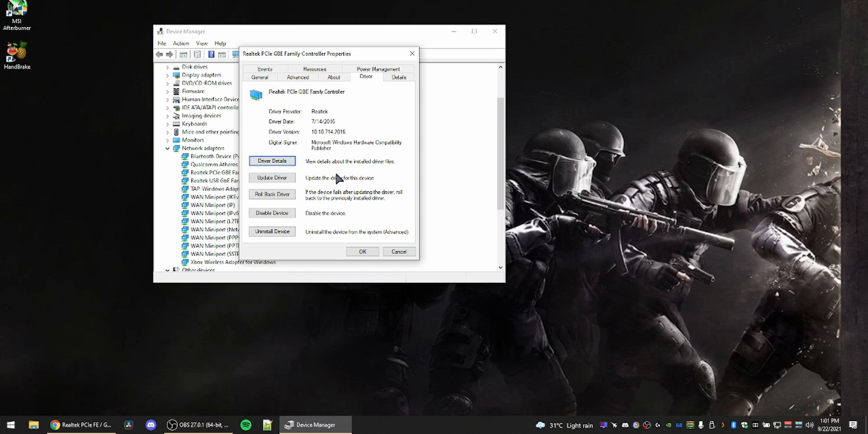
pyautogui.click(271, 178)
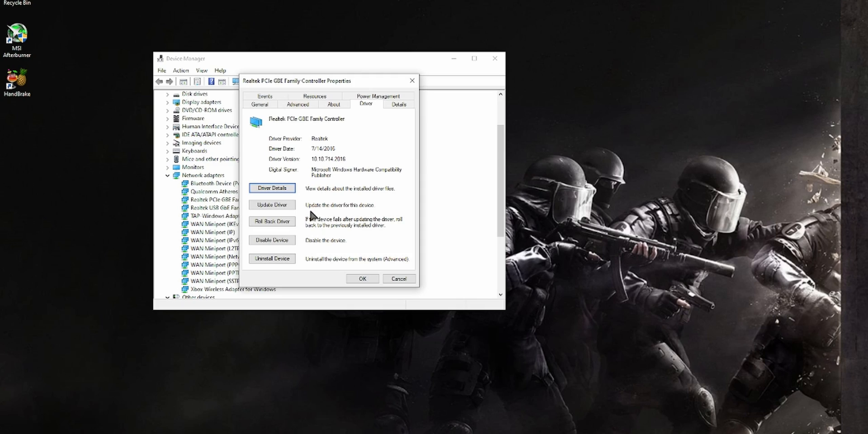
pyautogui.click(272, 205)
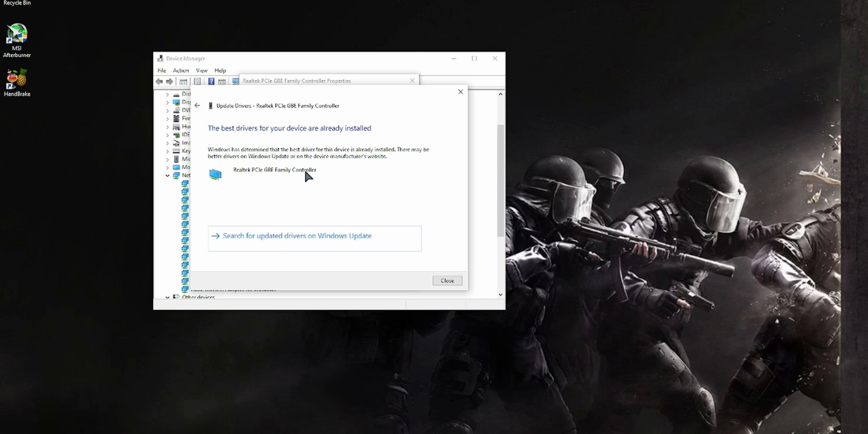
pyautogui.click(448, 281)
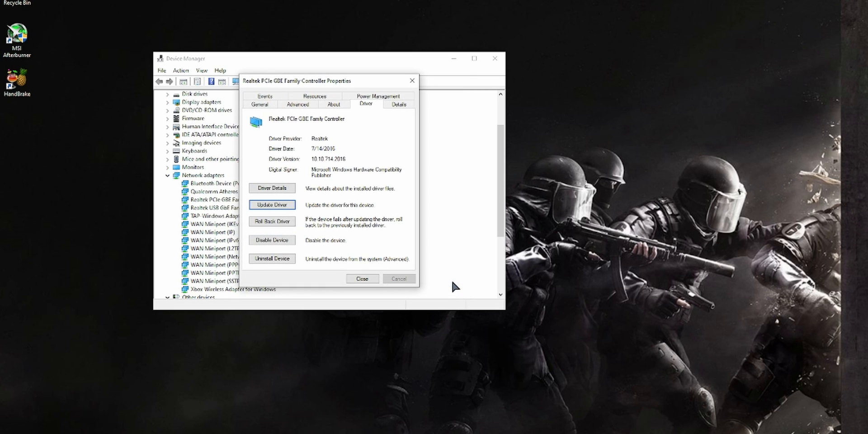
pyautogui.moveTo(418, 310)
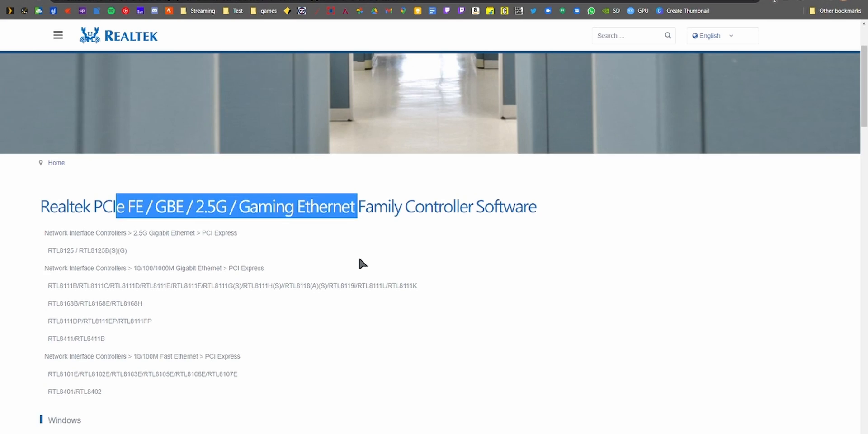
# Request the Win10/Win11 NDIS auto-installation driver, entering email 'myemail@gma' and submitting
pyautogui.scroll(-3)
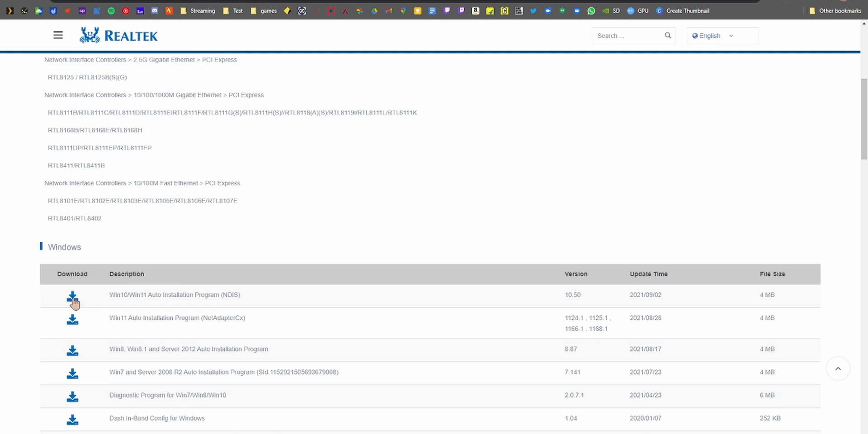
pyautogui.click(73, 296)
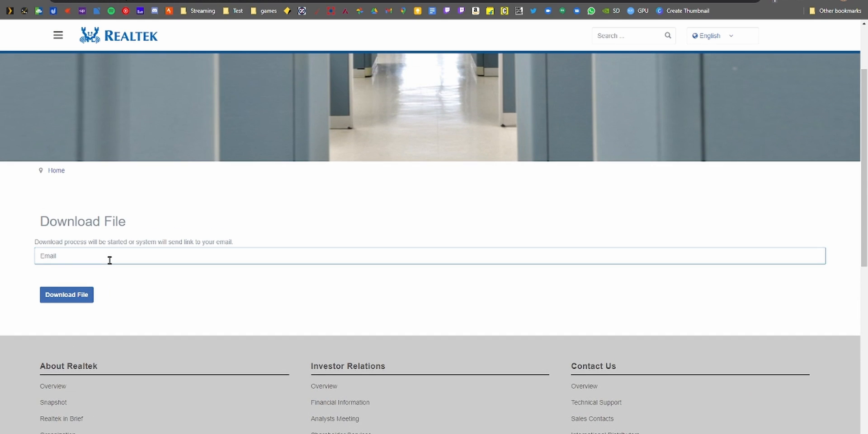
pyautogui.write('myemail')
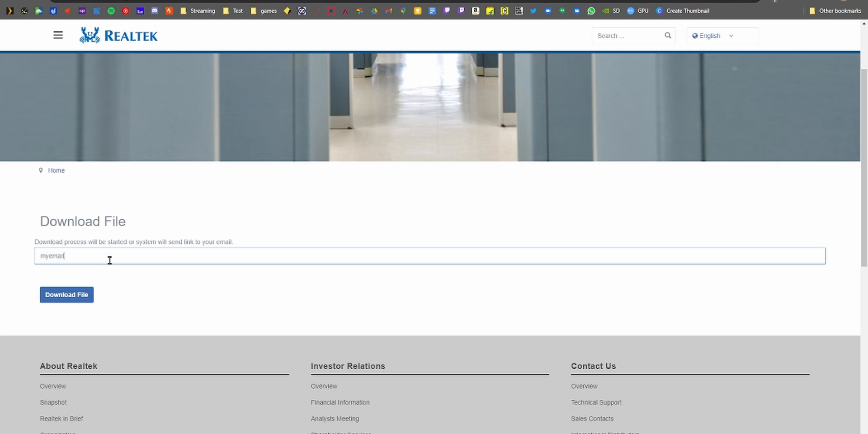
pyautogui.write('@gma')
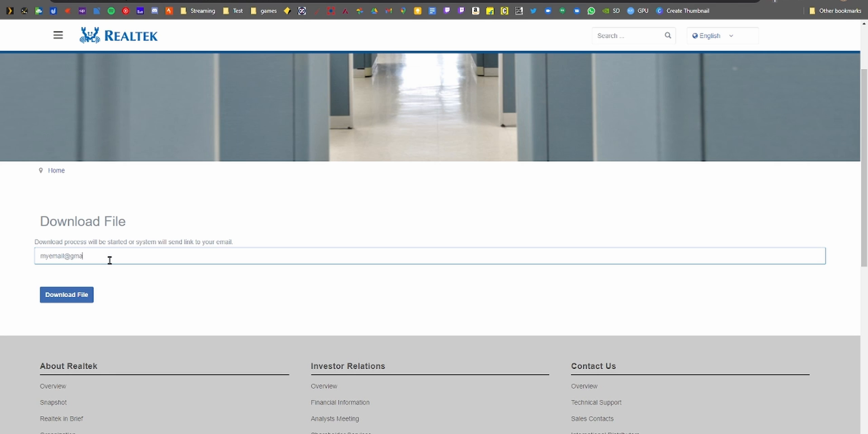
pyautogui.click(67, 295)
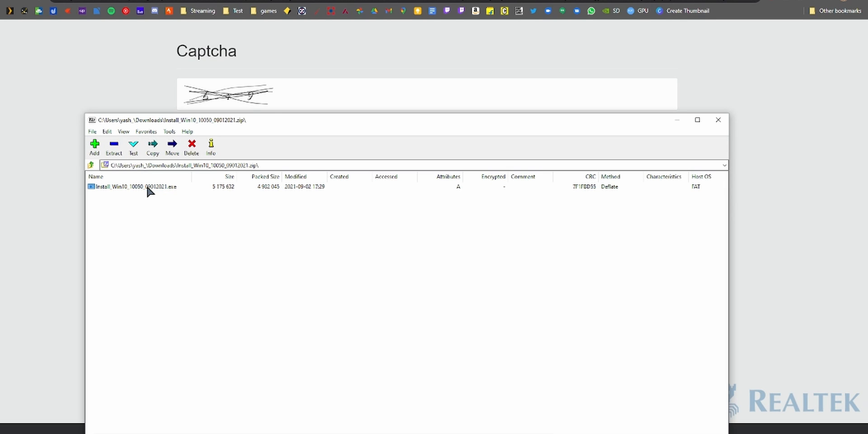
pyautogui.moveTo(722, 139)
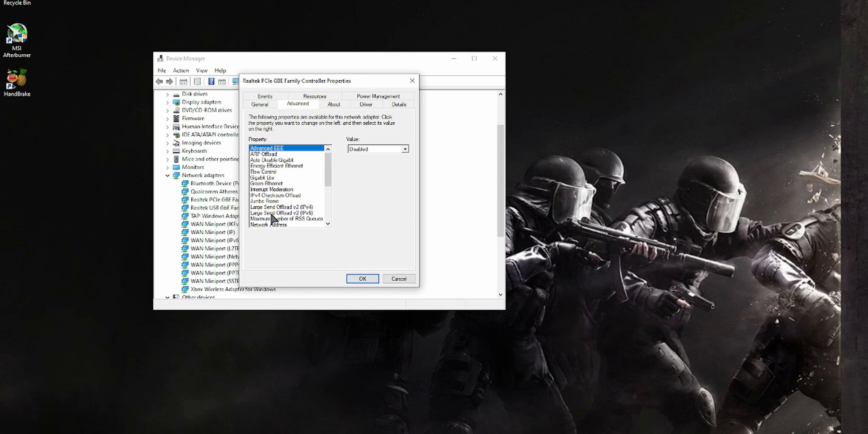
# Scroll down the Realtek adapter's list of advanced properties
pyautogui.scroll(-3)
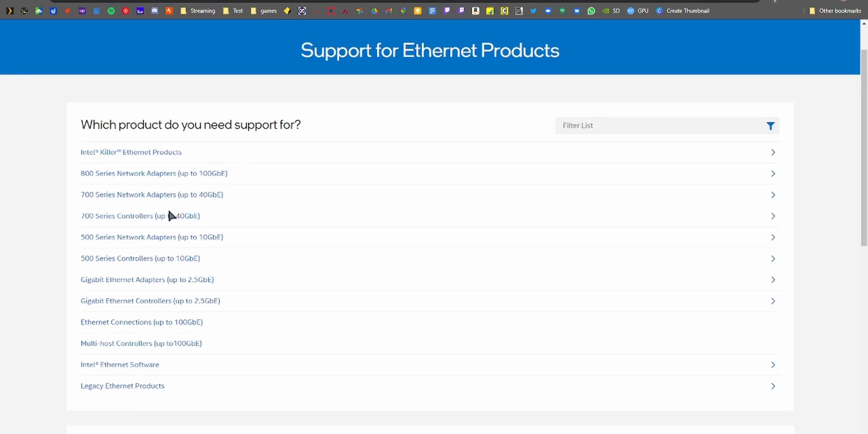
# Choose Gigabit Ethernet Controllers (up to 2.5GbE) from Intel's Ethernet support categories
pyautogui.scroll(-3)
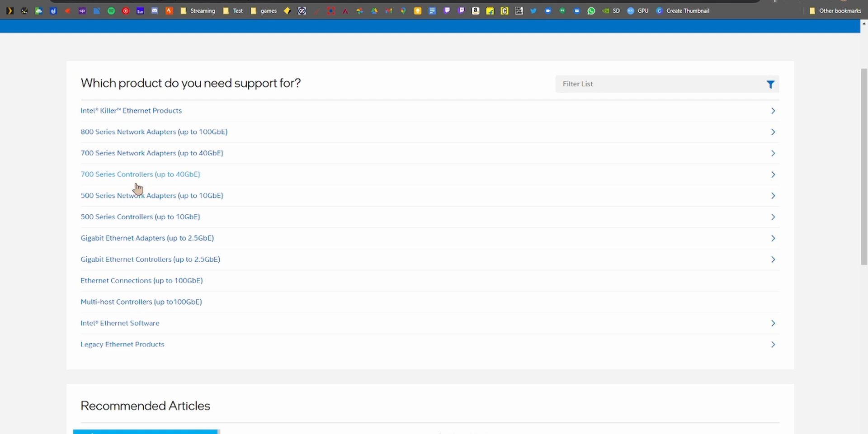
pyautogui.moveTo(147, 315)
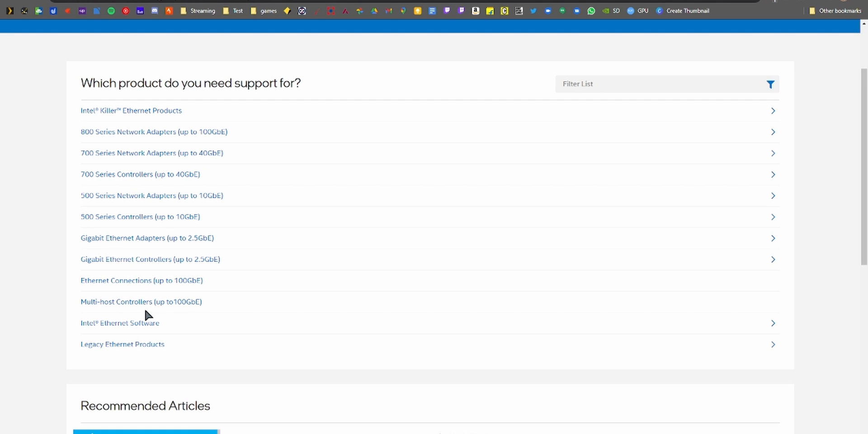
pyautogui.moveTo(156, 270)
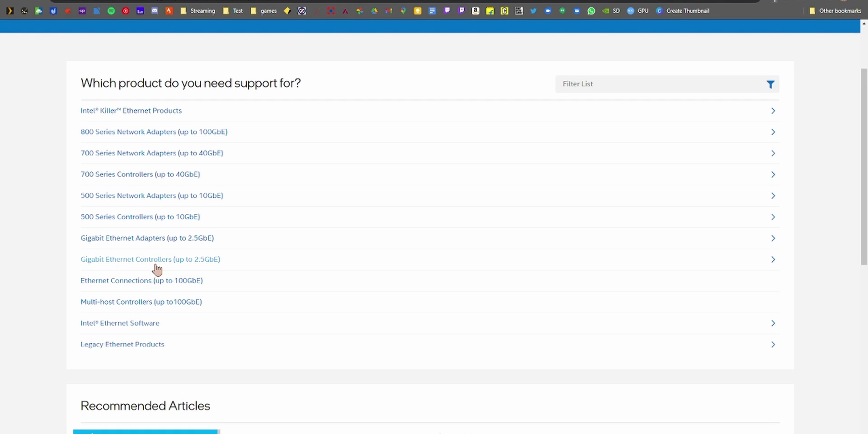
pyautogui.click(141, 237)
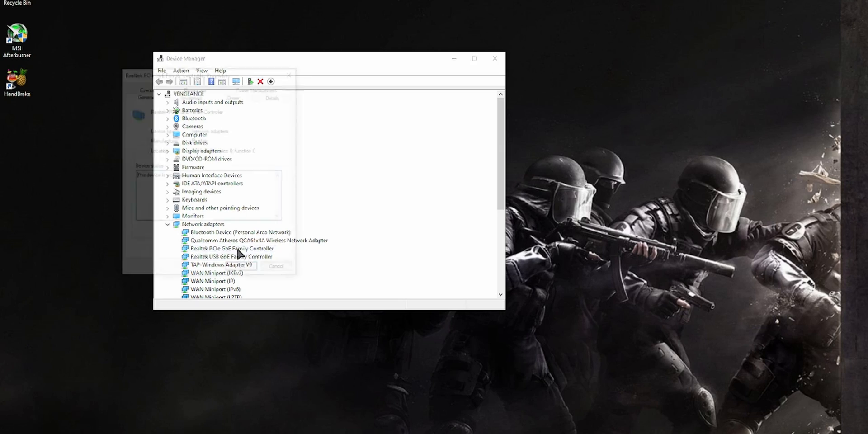
# Verify the Realtek adapter shows the 5/11/2021 driver, version 10.50.511.2021, and its Advanced options
pyautogui.doubleClick(232, 249)
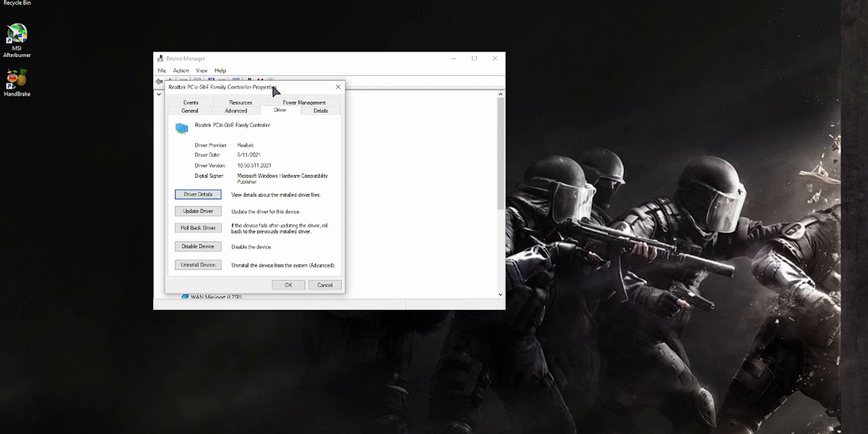
pyautogui.moveTo(275, 87); pyautogui.dragTo(464, 107)
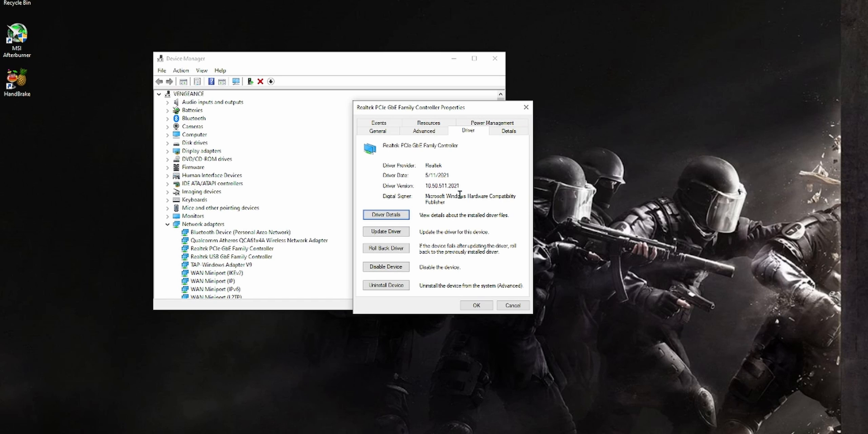
pyautogui.moveTo(469, 234)
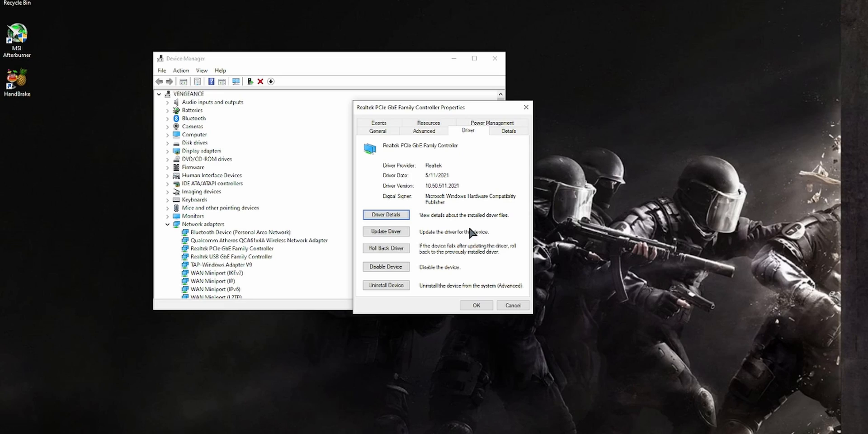
pyautogui.click(424, 131)
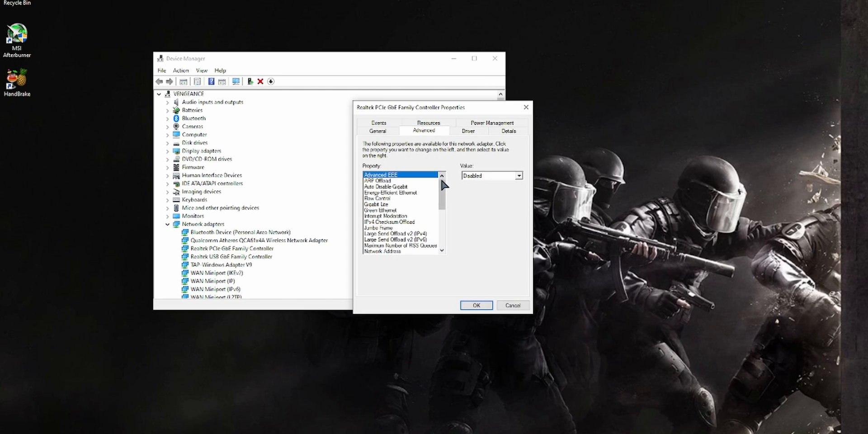
pyautogui.moveTo(448, 178)
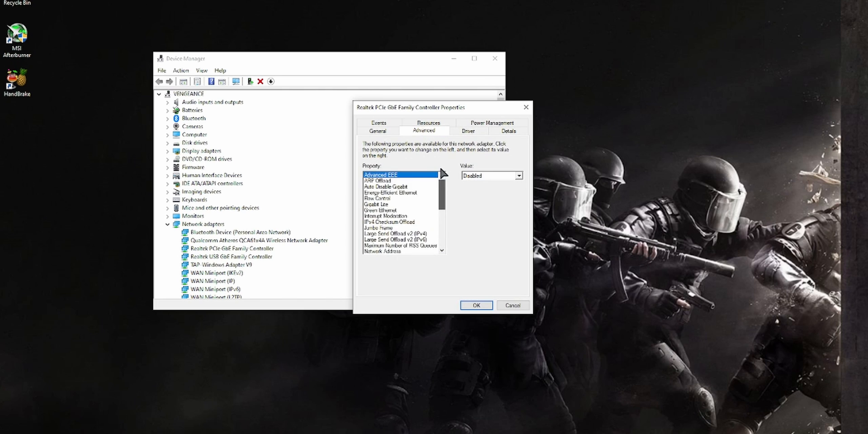